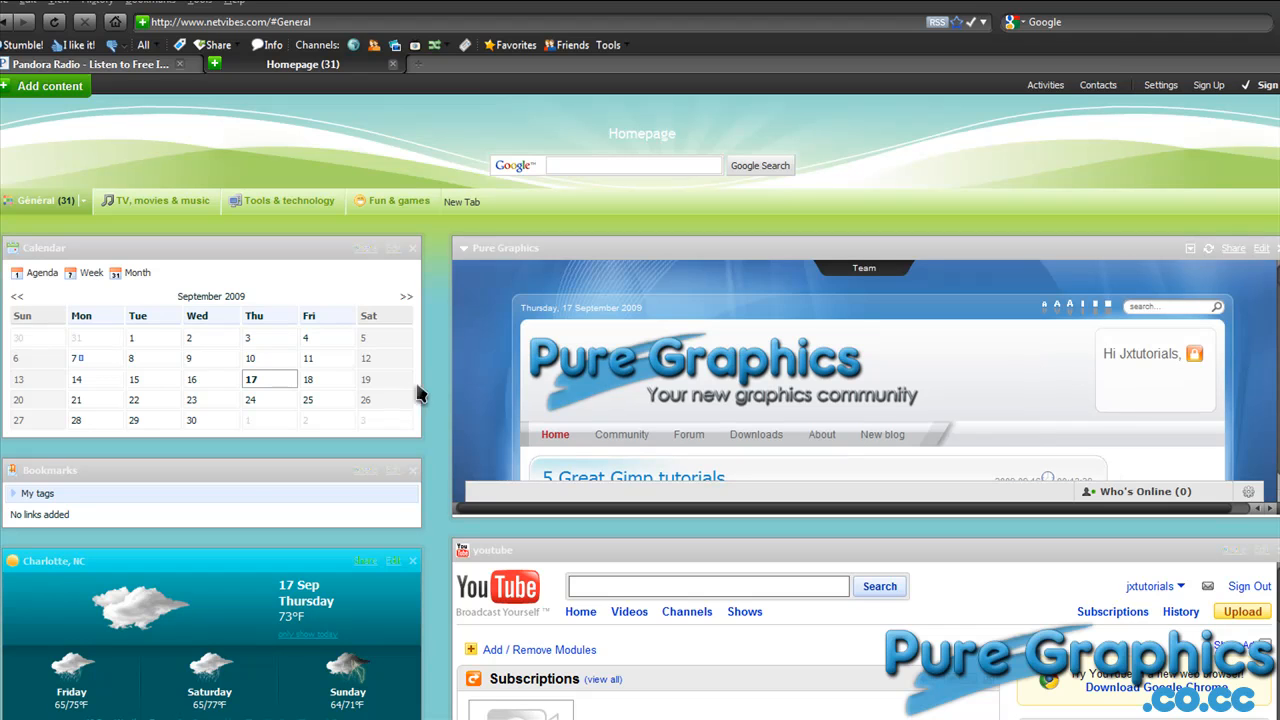
mouse_move(1258, 590)
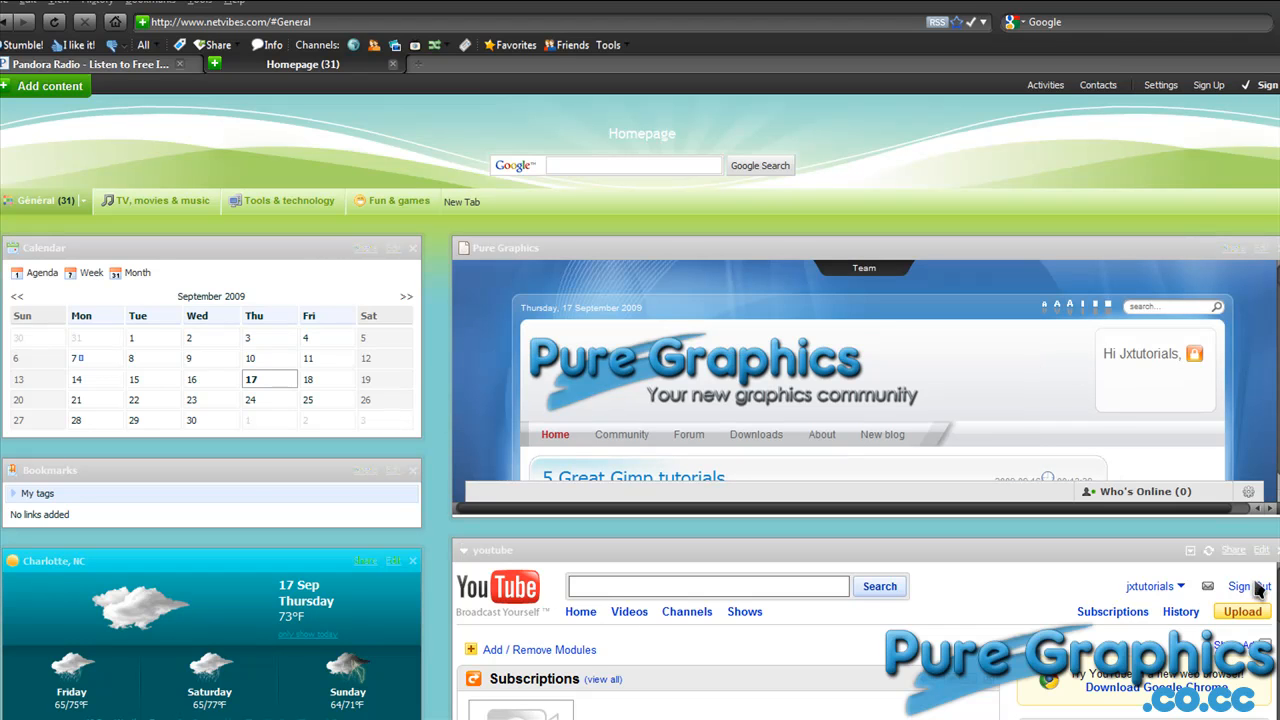
mouse_move(204, 500)
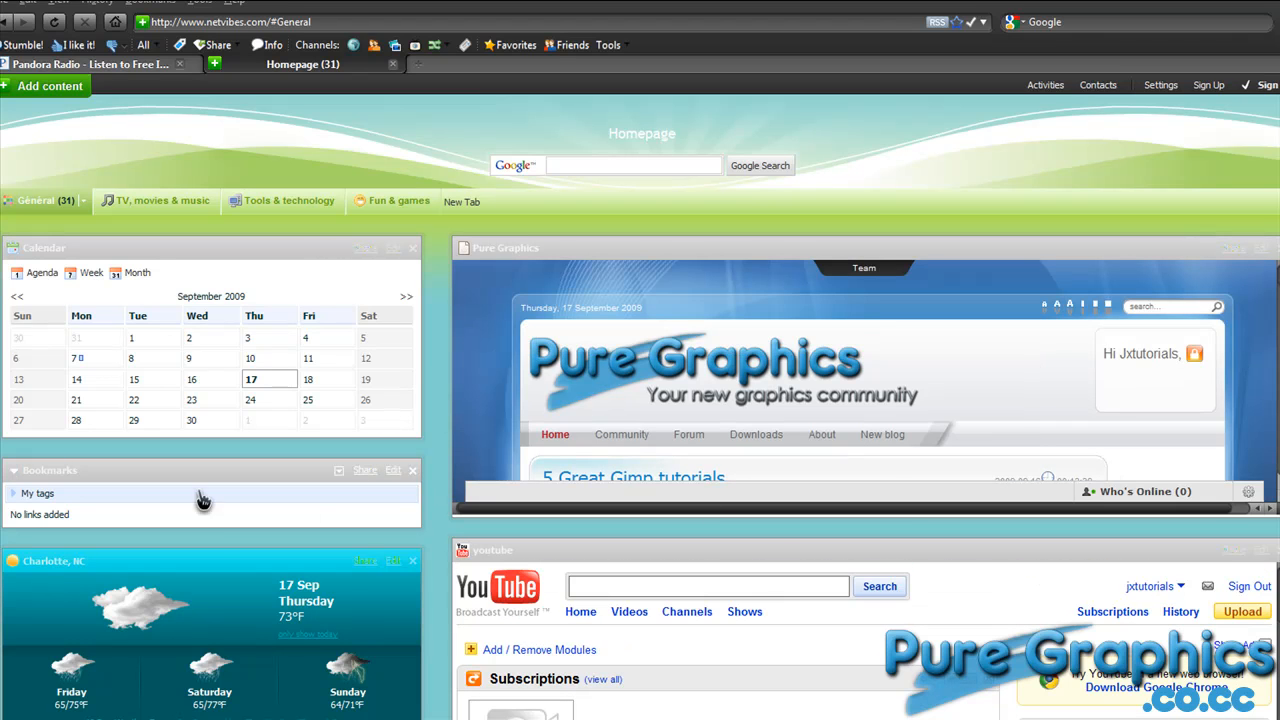
mouse_move(270, 470)
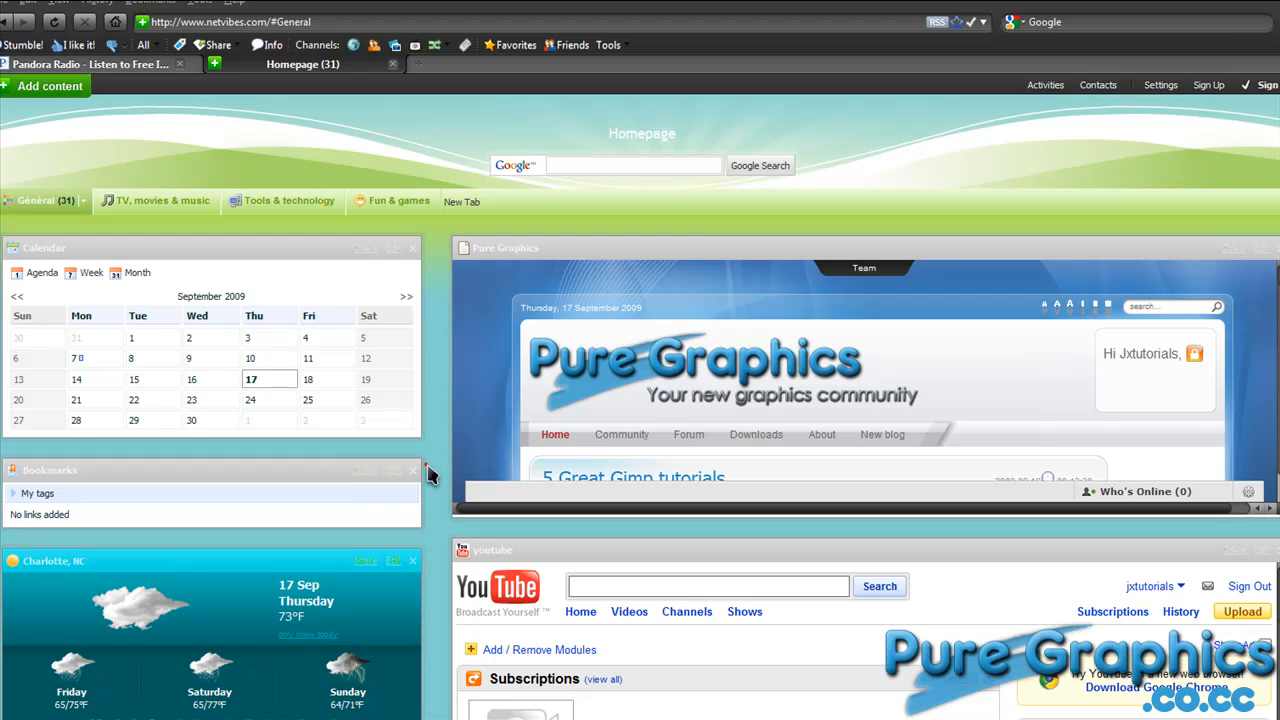
Step: Show the Add content catalogue at Featured widgets, then the TV, movies & music category
scroll("down", 3)
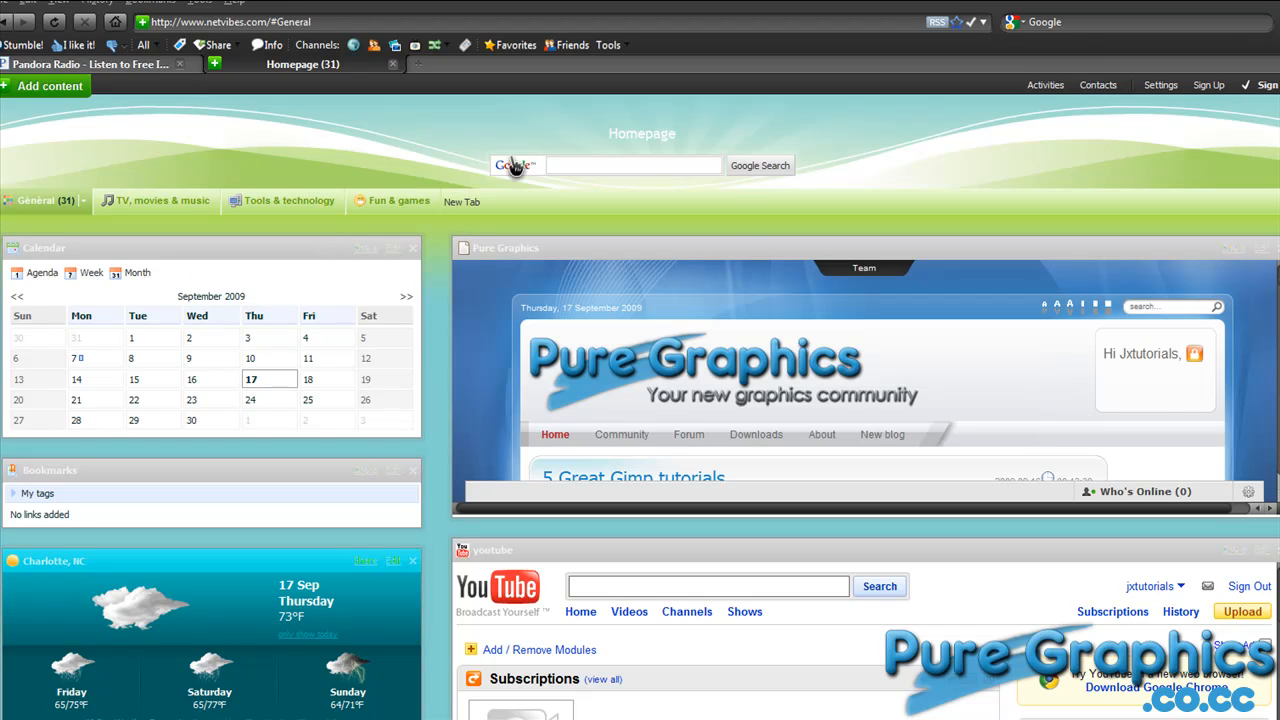
mouse_move(132, 30)
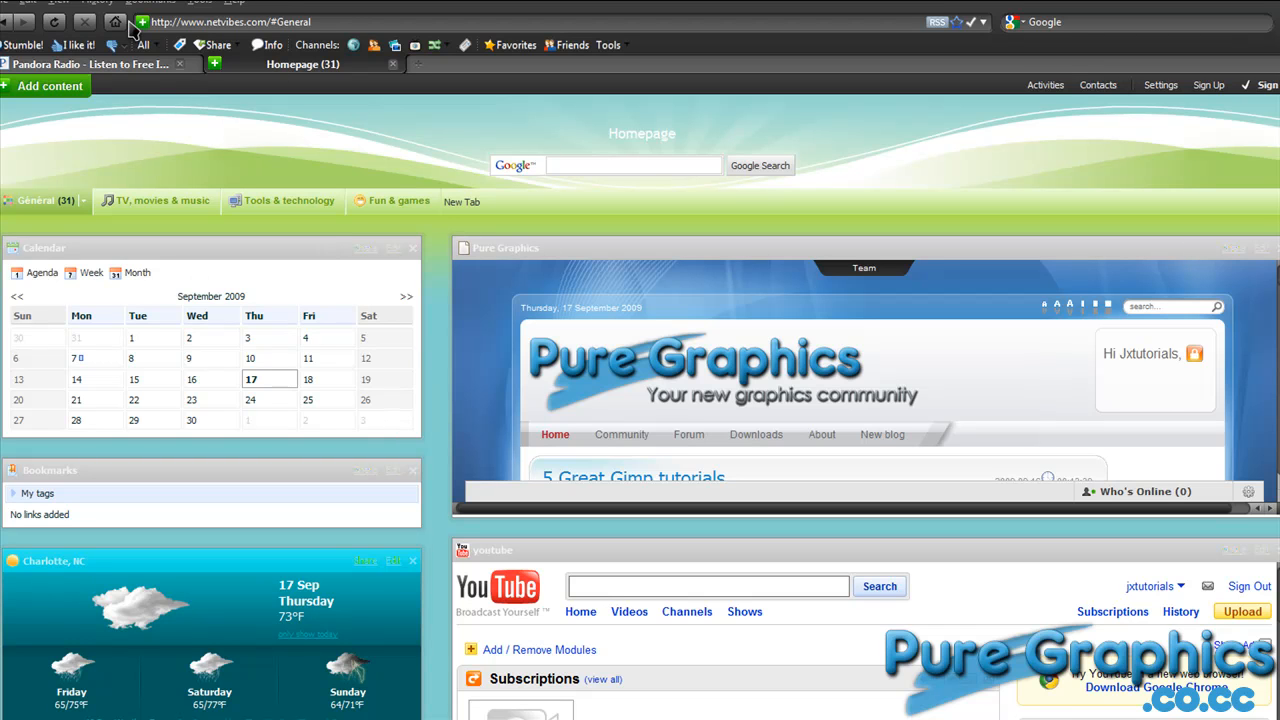
mouse_move(410, 240)
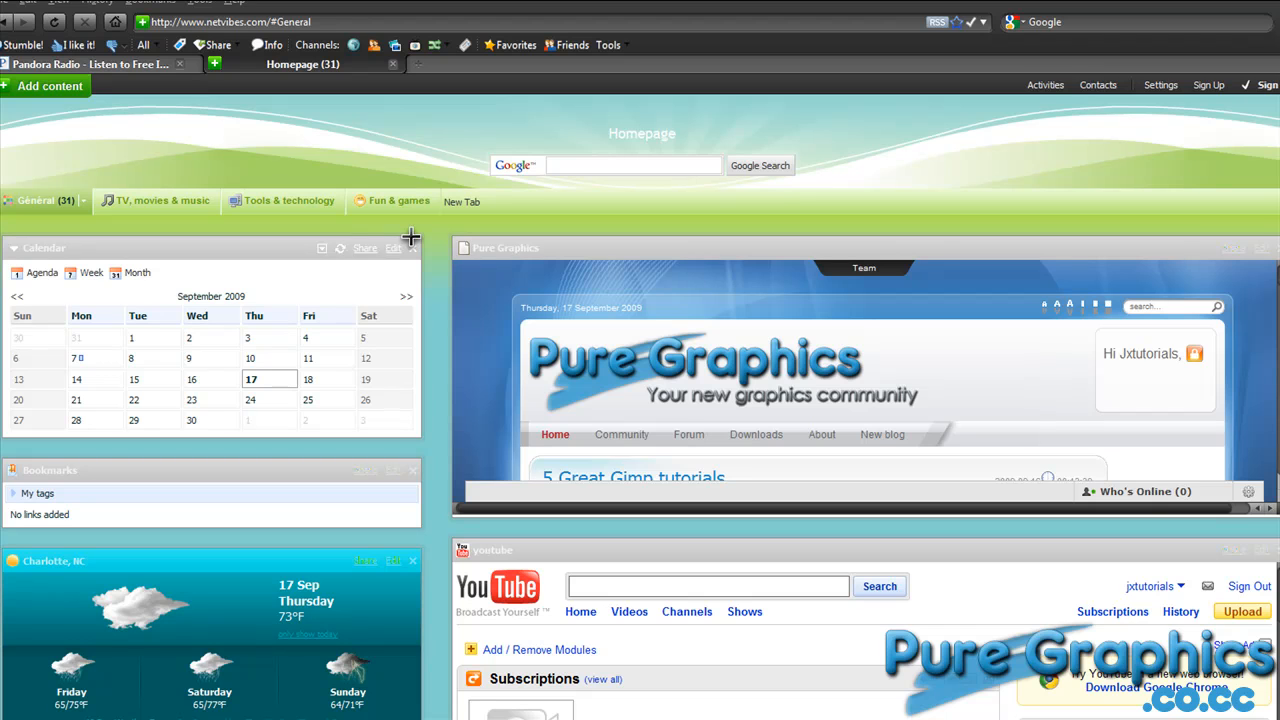
mouse_move(404, 464)
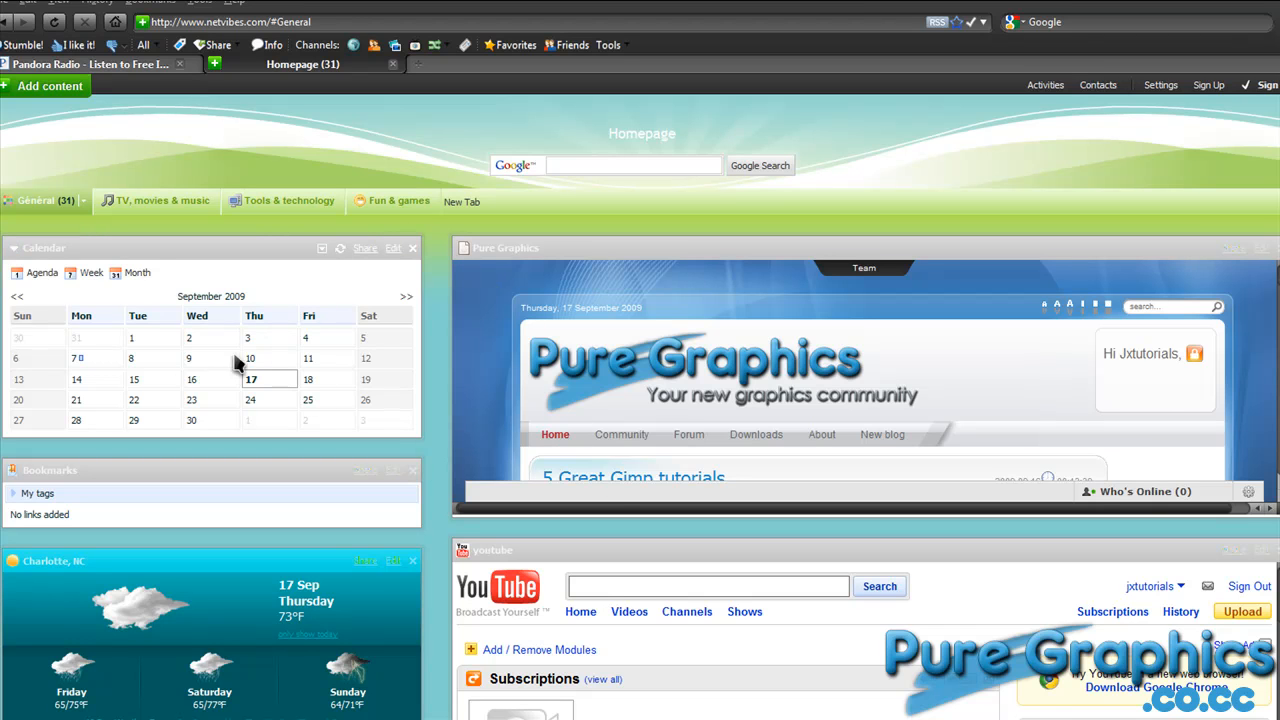
mouse_move(336, 374)
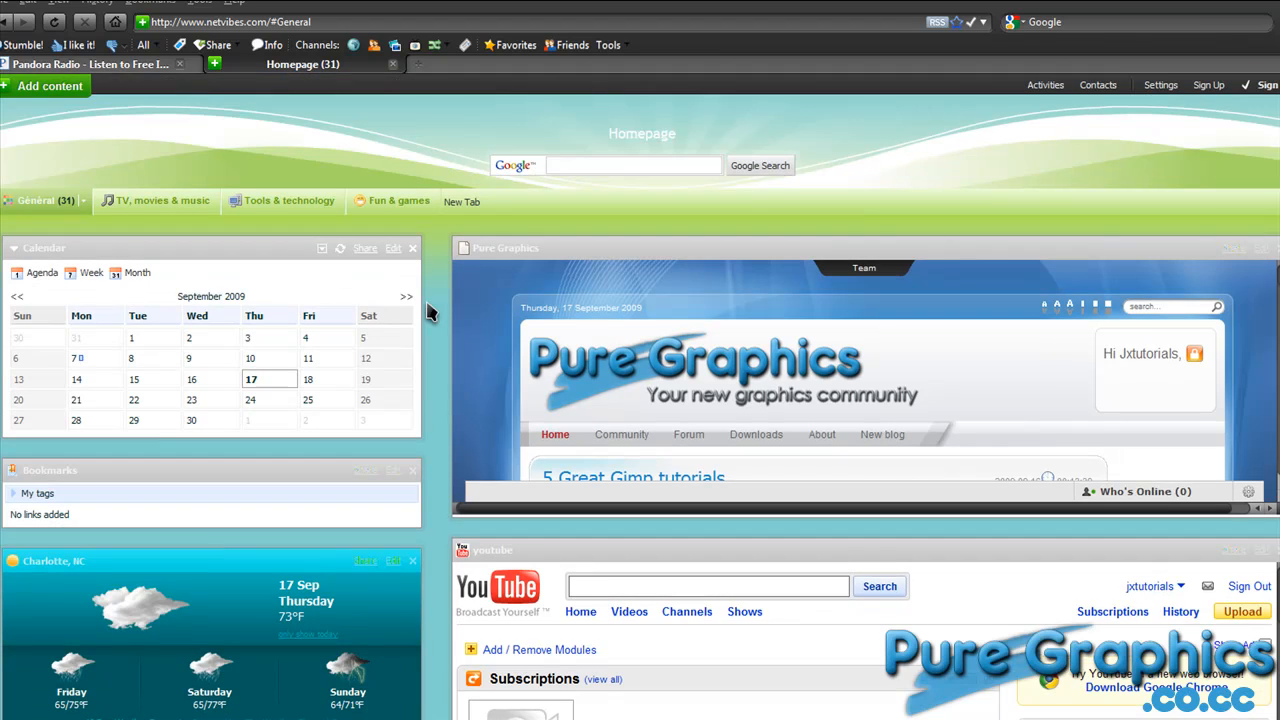
mouse_move(176, 158)
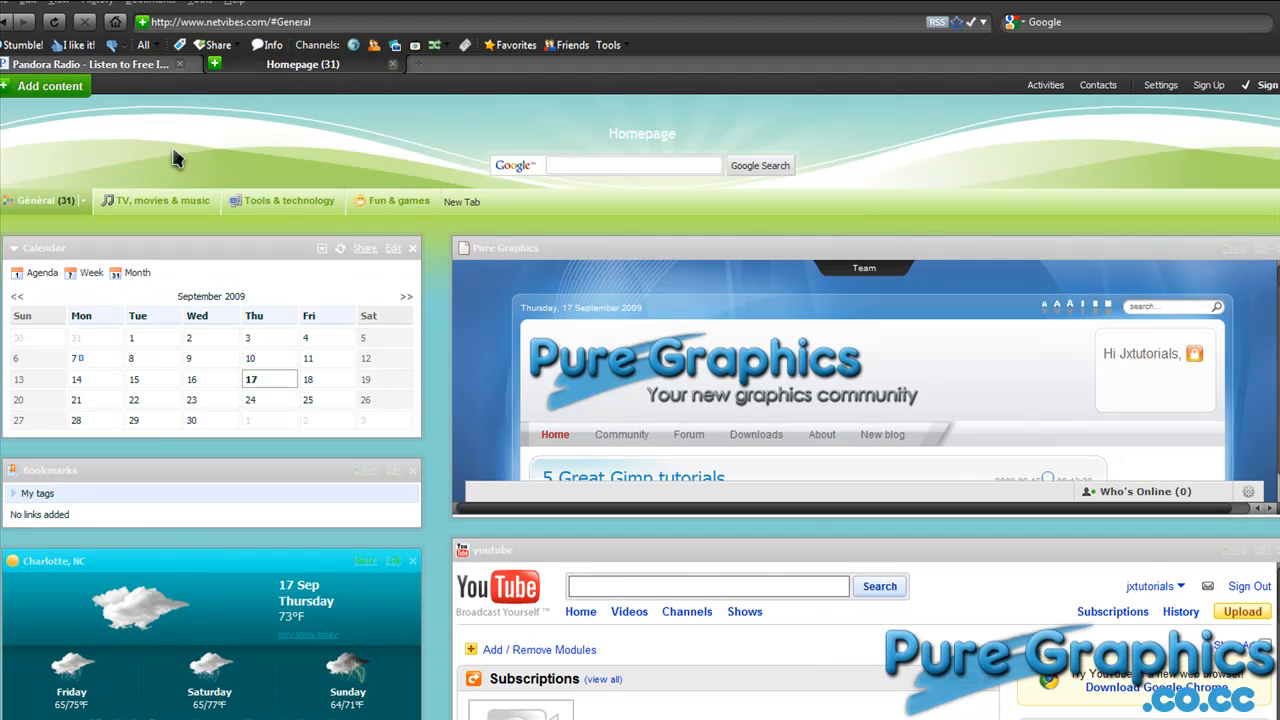
left_click(48, 86)
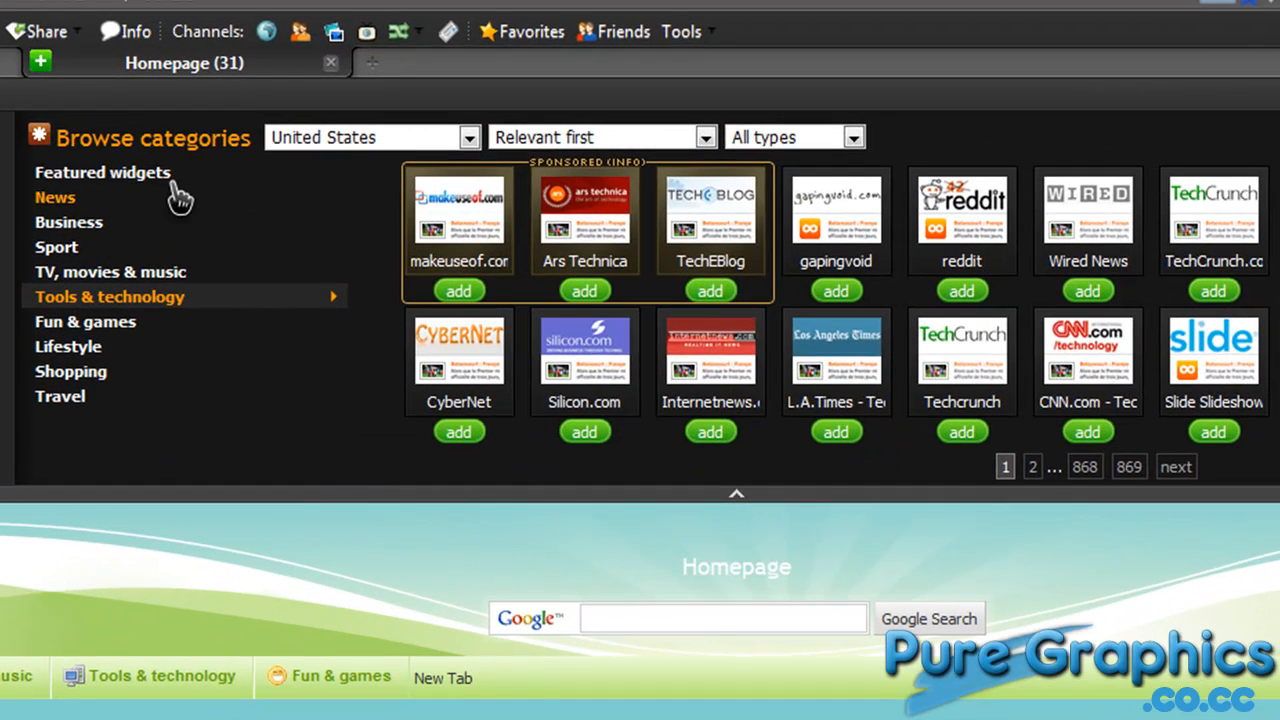
left_click(104, 172)
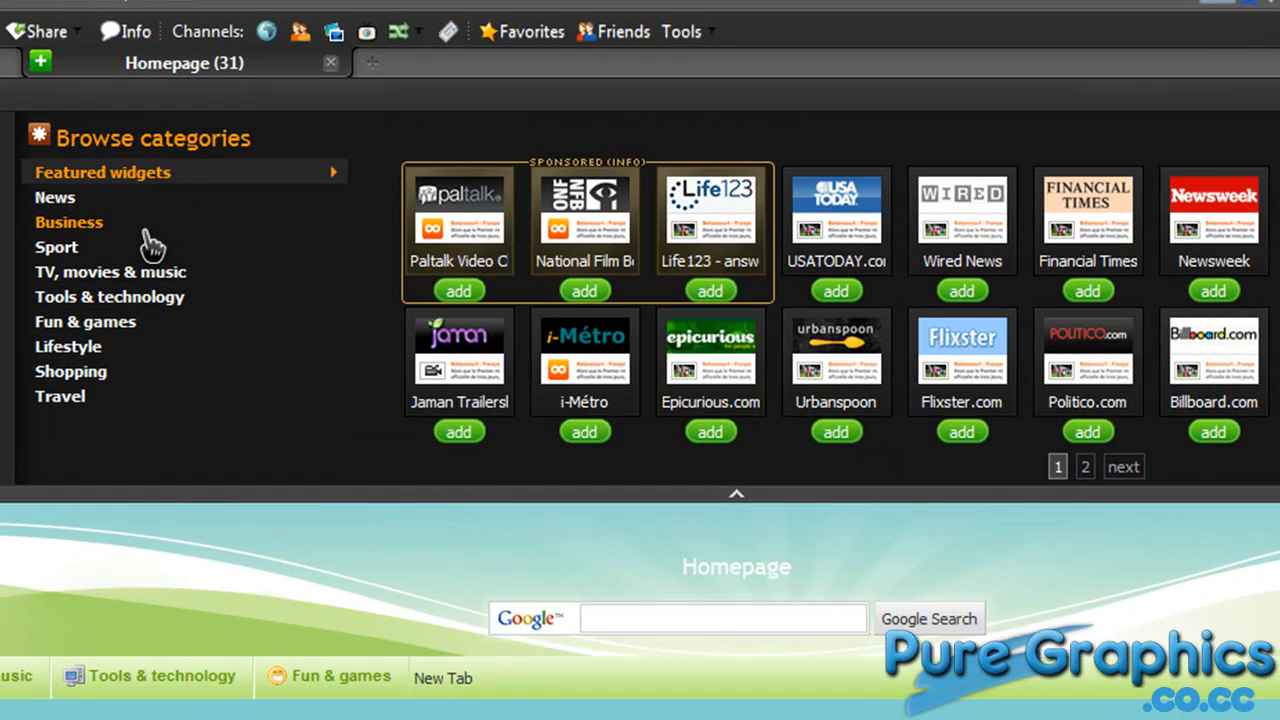
left_click(110, 272)
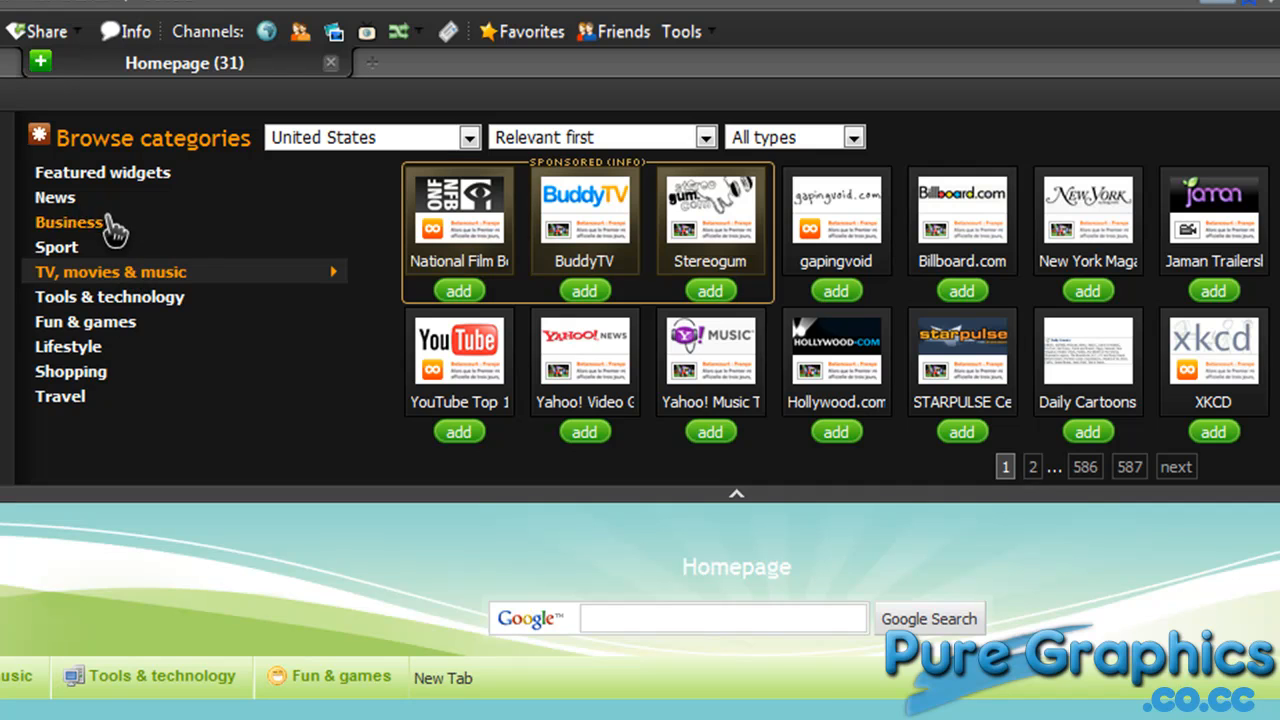
mouse_move(100, 240)
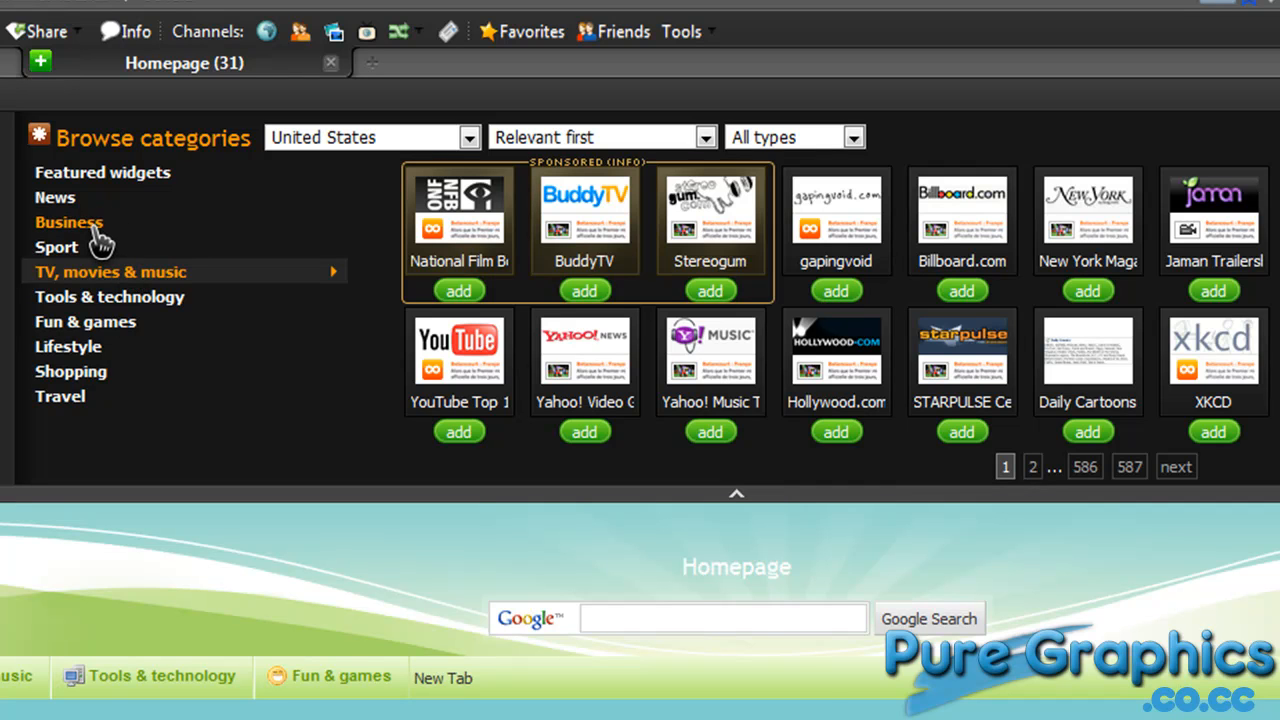
mouse_move(1120, 486)
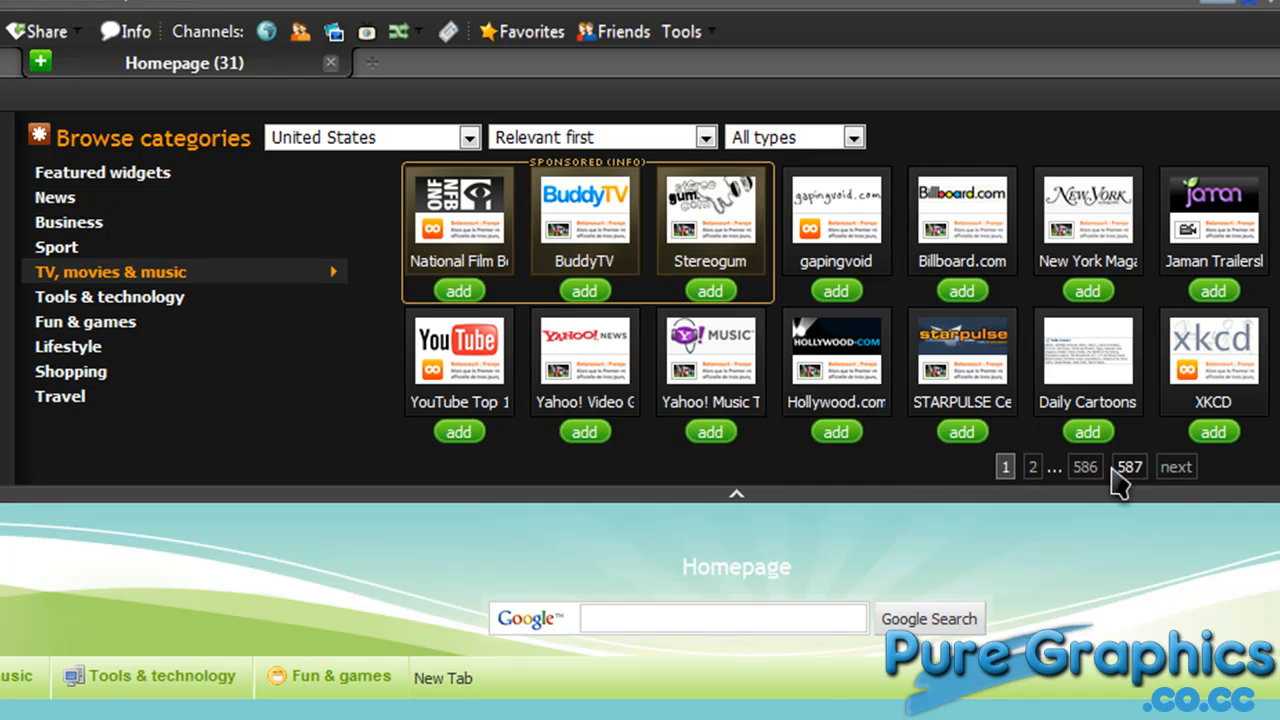
mouse_move(212, 414)
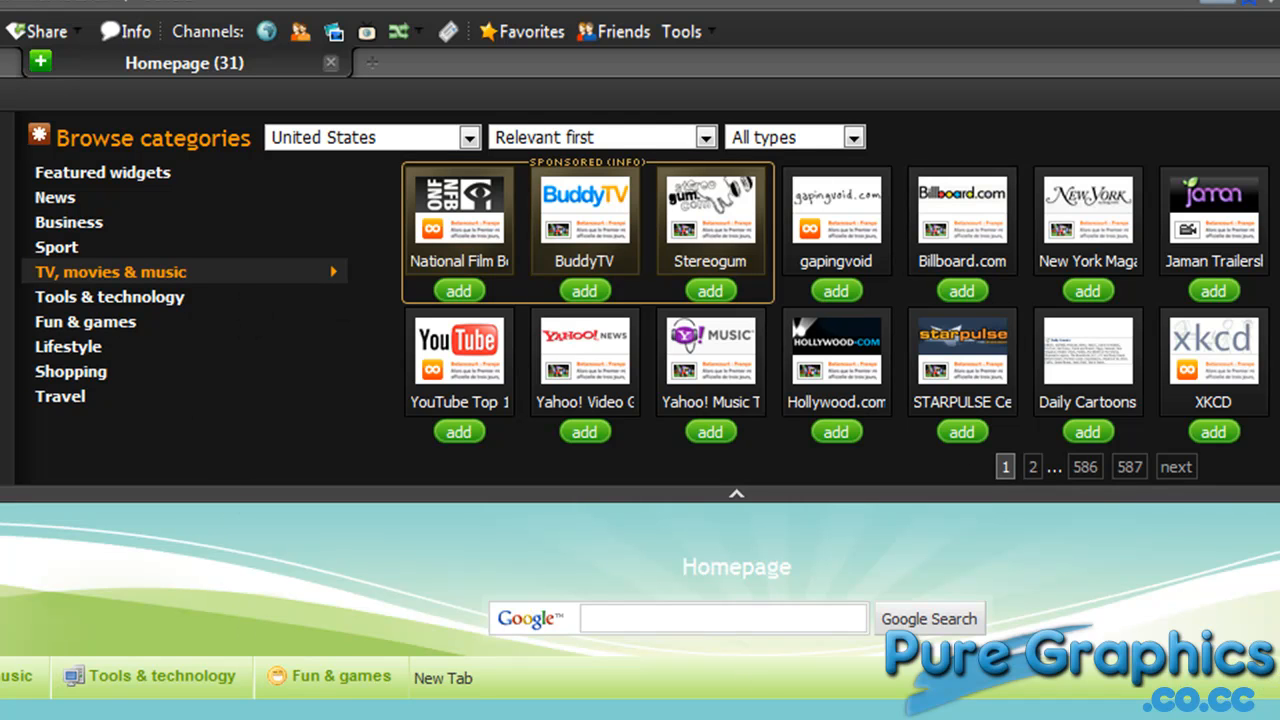
mouse_move(68, 222)
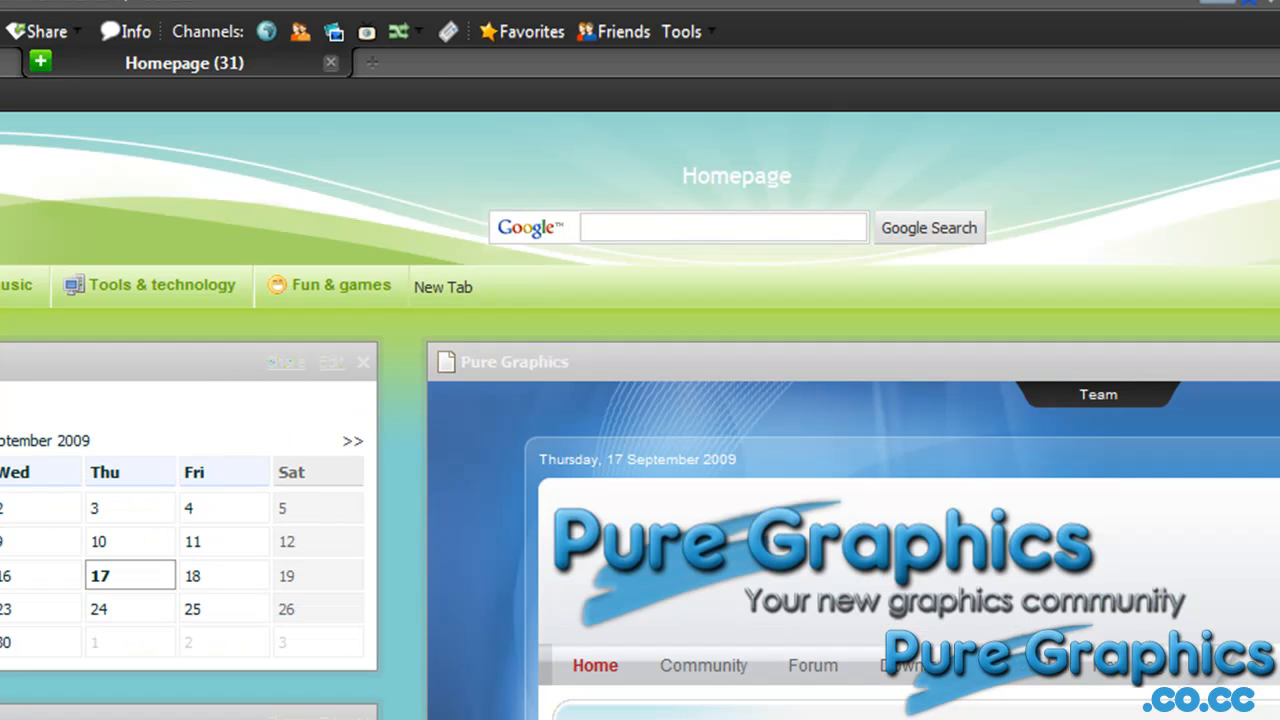
Step: Collapse the Add content panel so the full dashboard with calendar, weather and YouTube returns
scroll("down", 3)
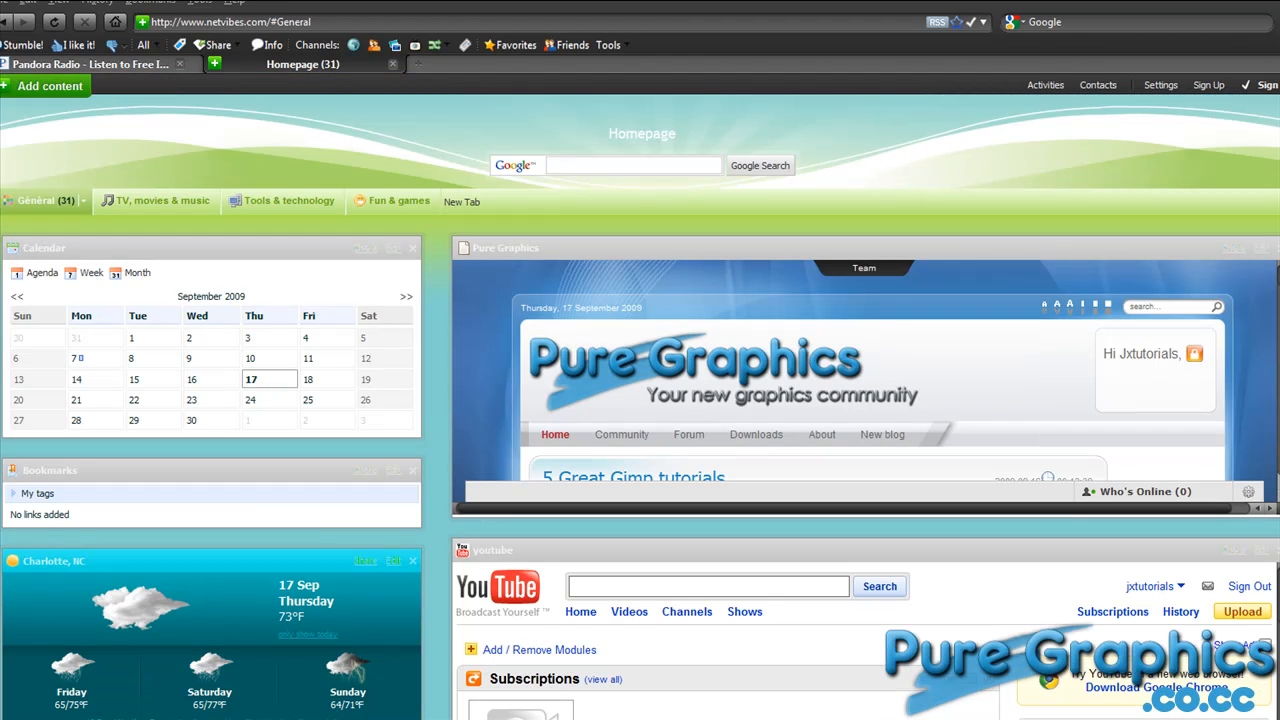
mouse_move(530, 108)
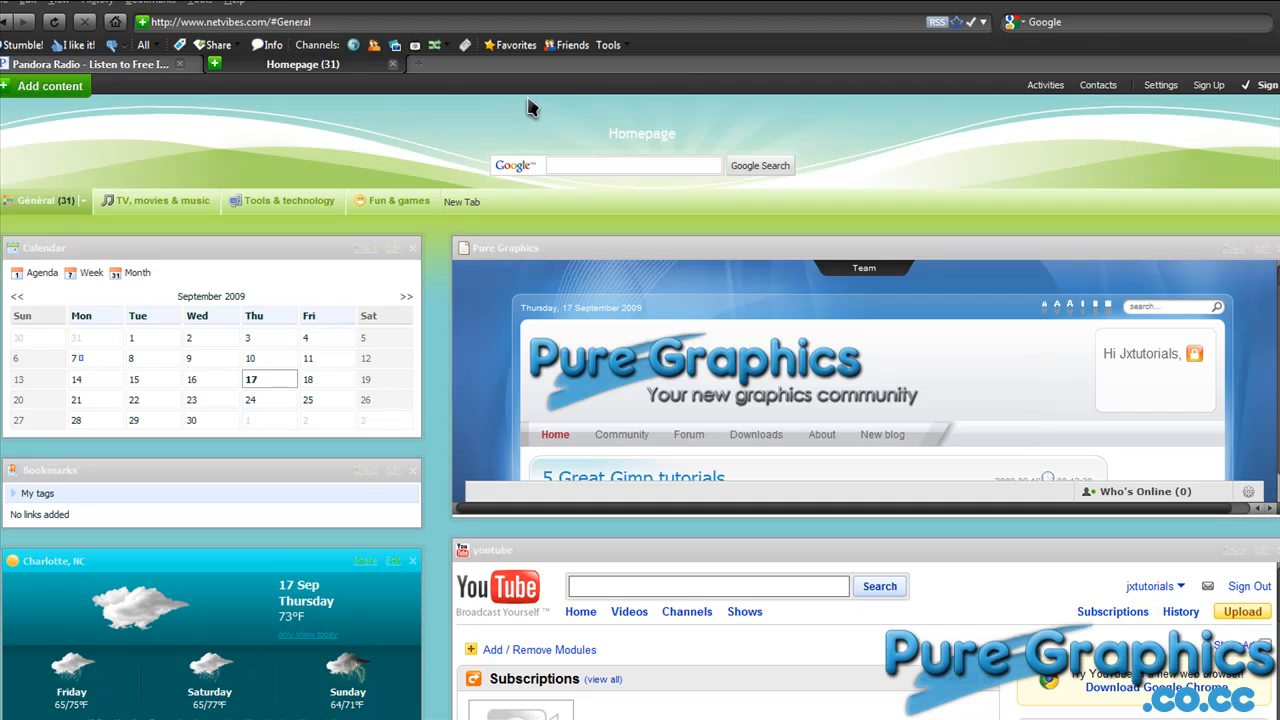
mouse_move(310, 68)
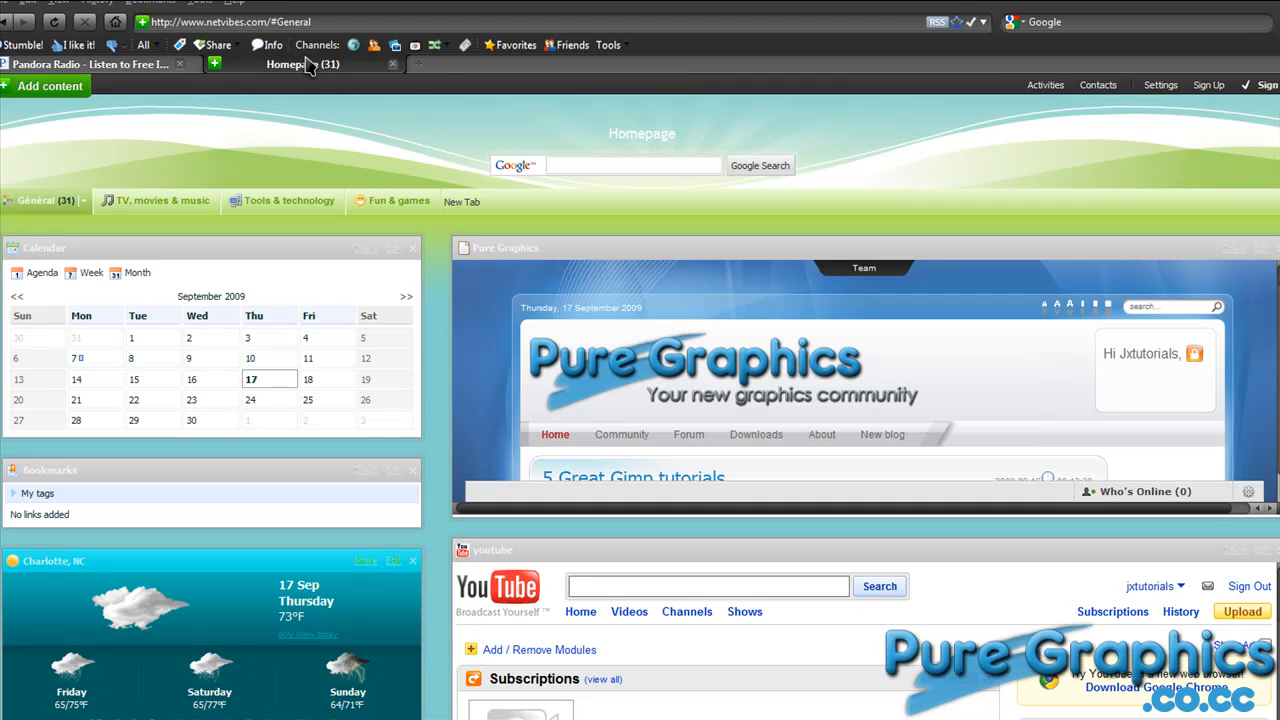
mouse_move(258, 68)
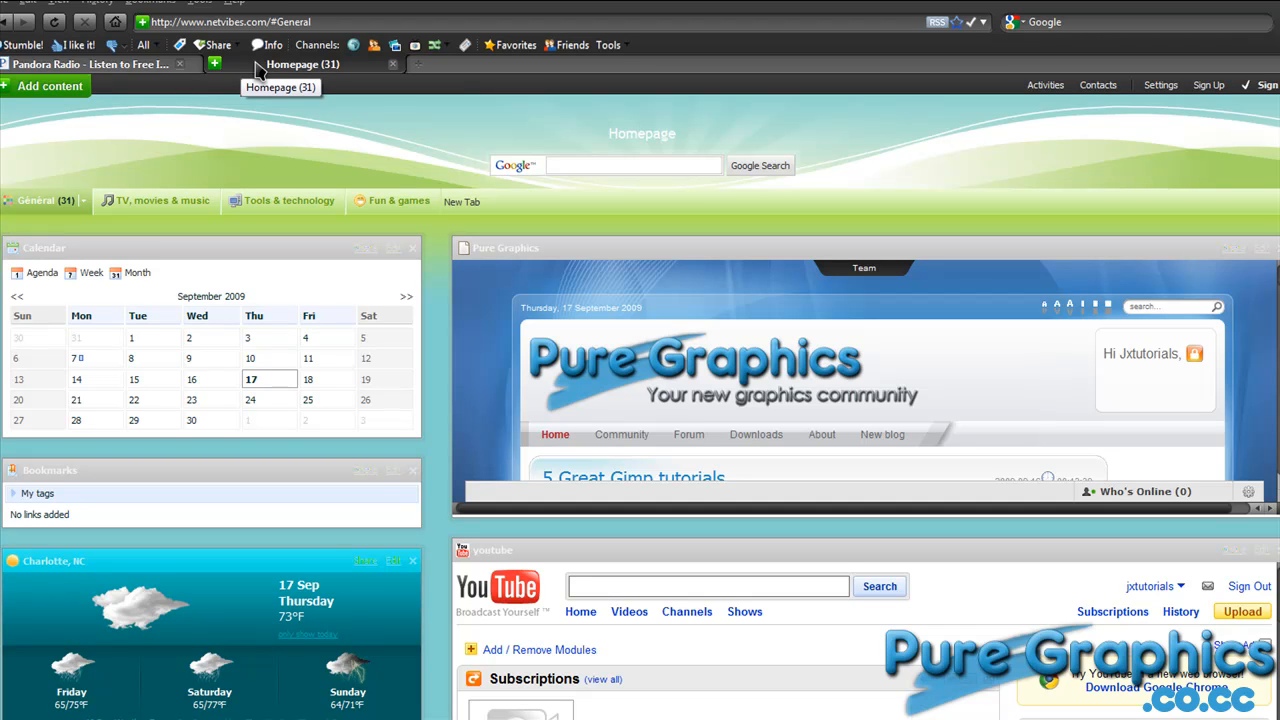
mouse_move(262, 72)
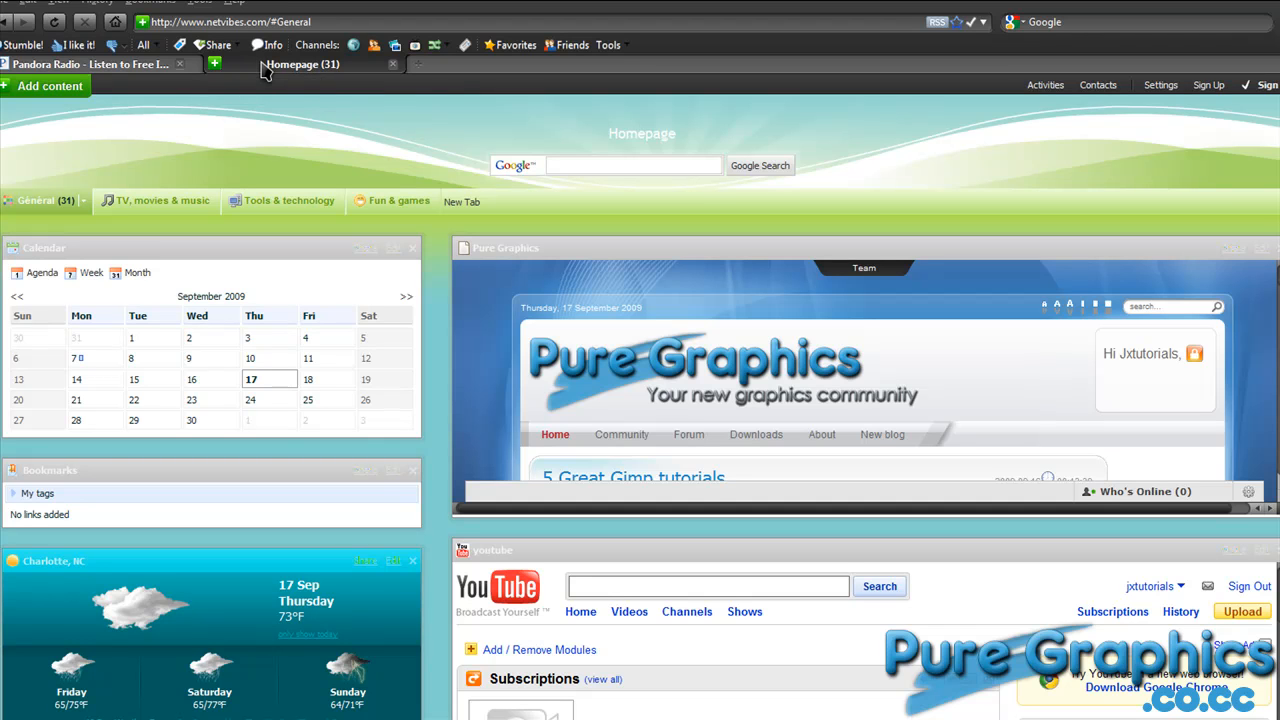
mouse_move(318, 88)
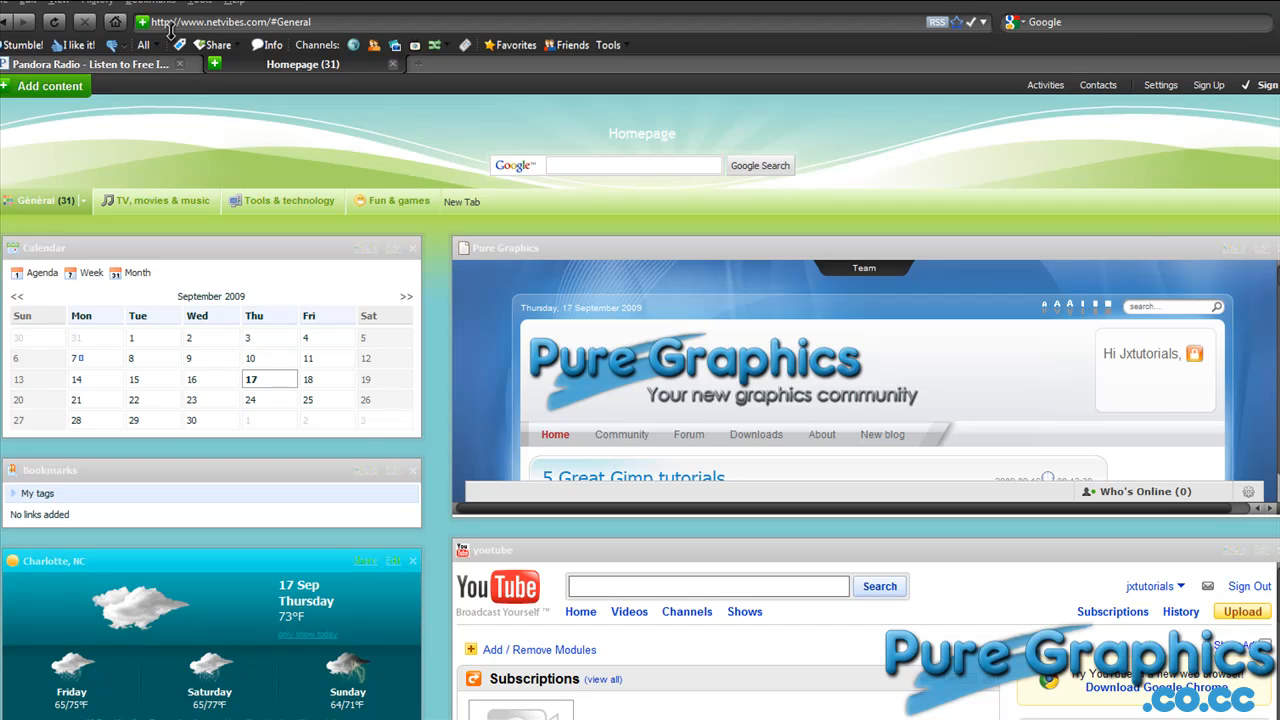
mouse_move(170, 30)
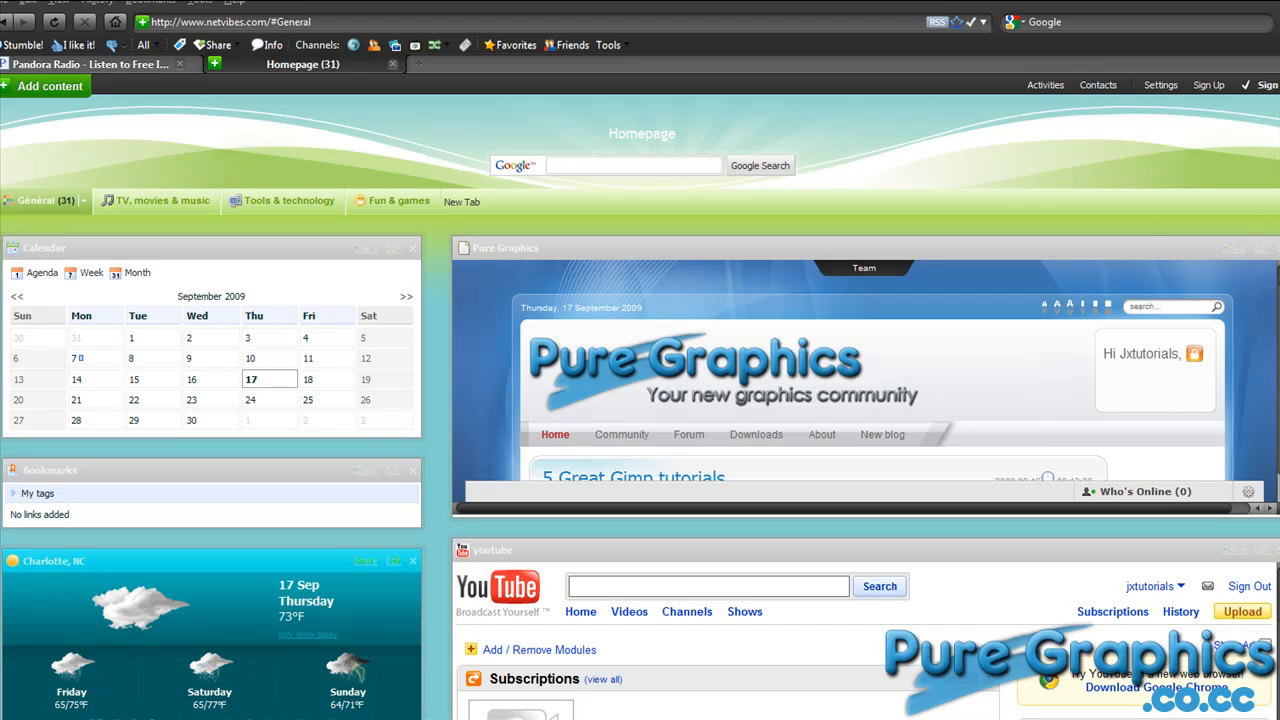
scroll("down", 3)
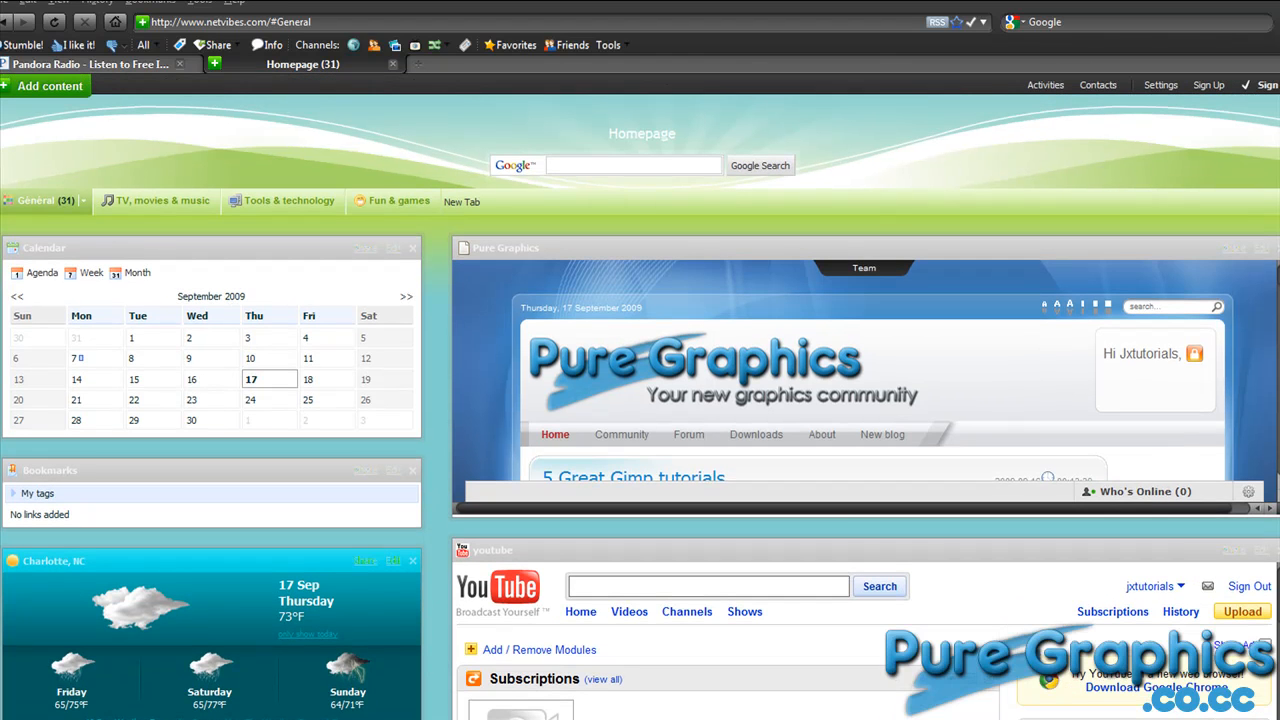
mouse_move(914, 308)
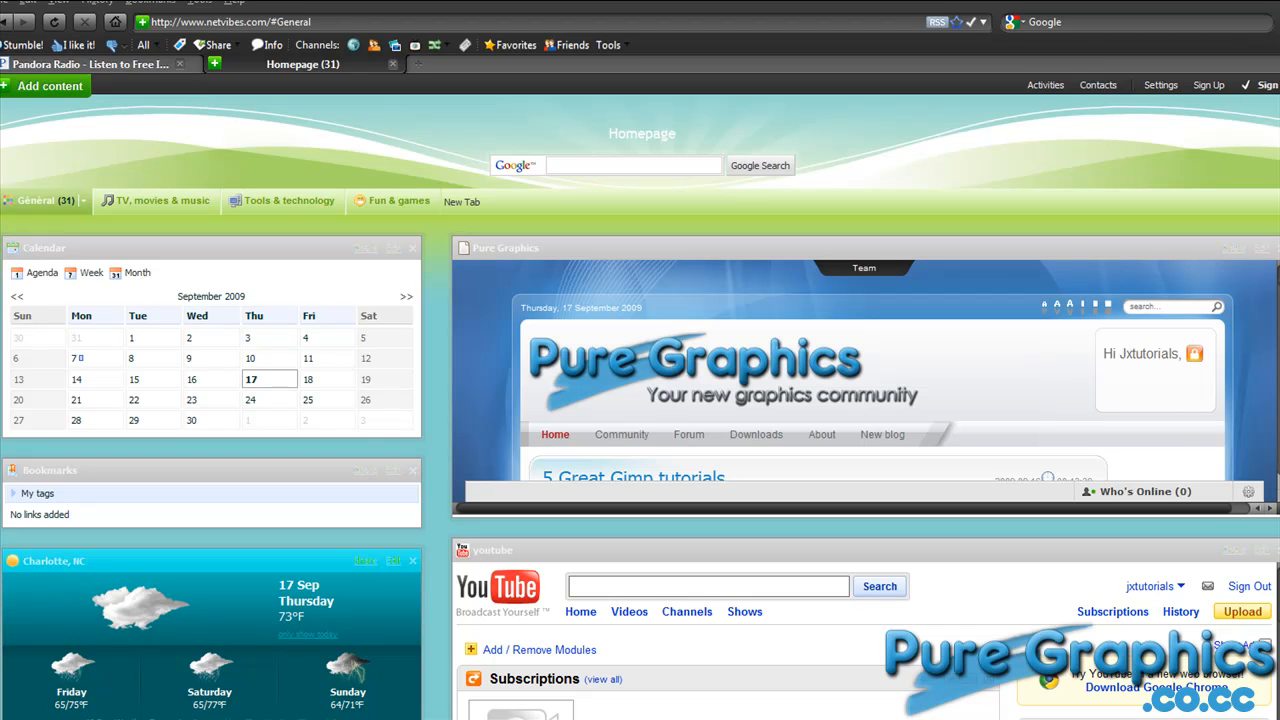
mouse_move(600, 424)
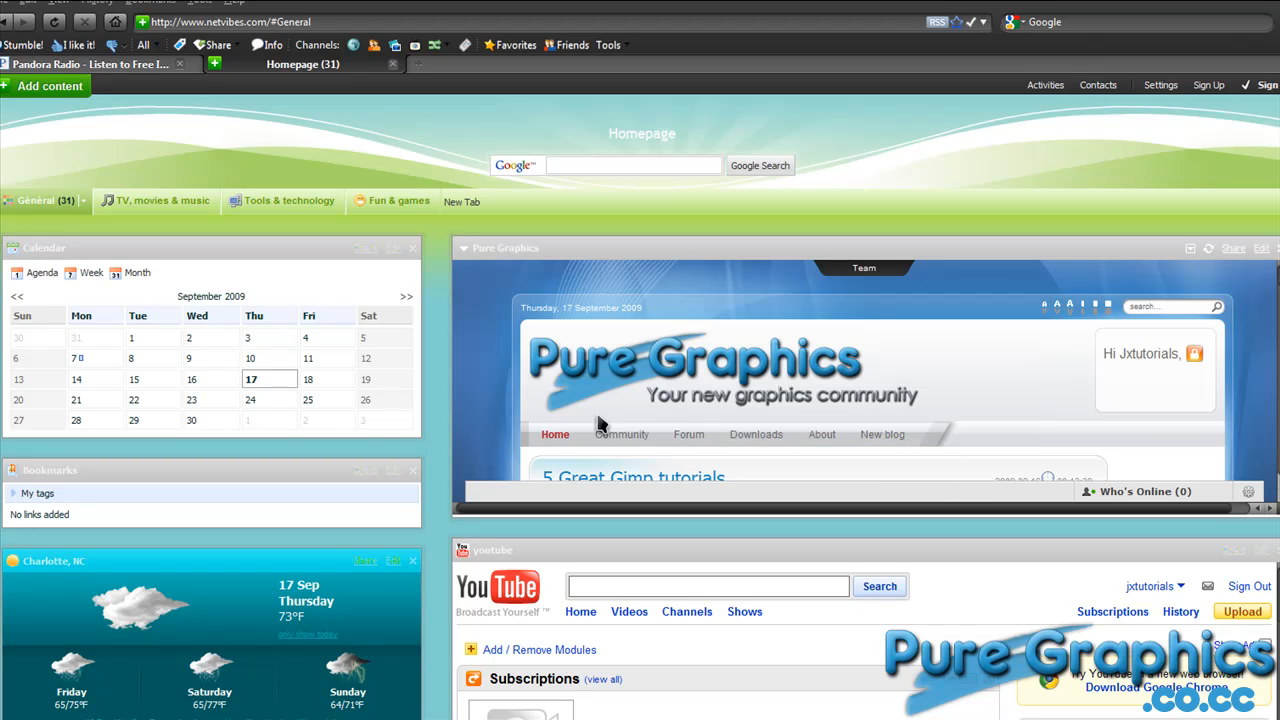